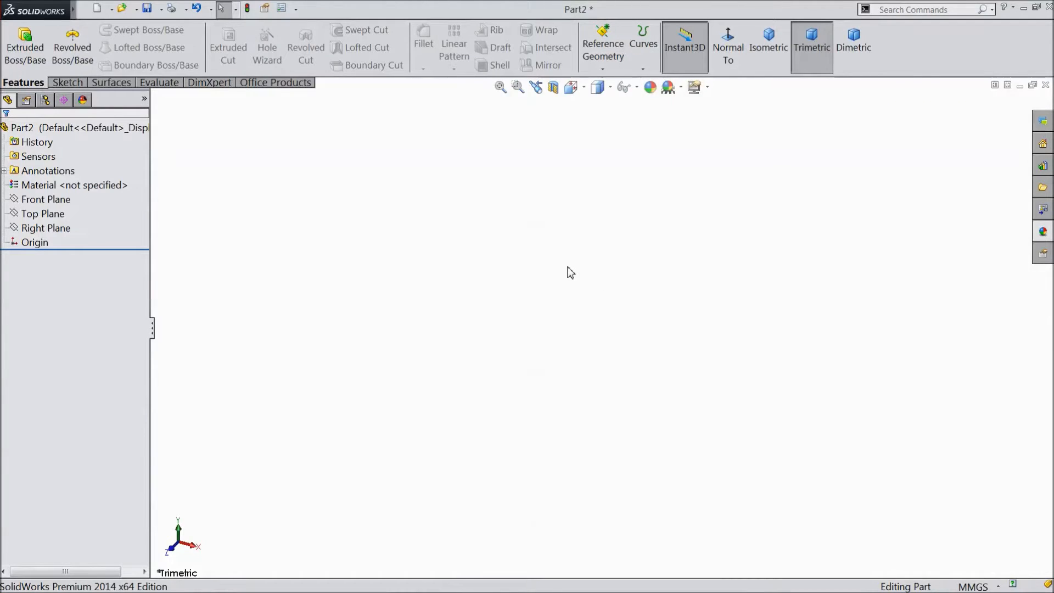
pyautogui.moveTo(521, 279)
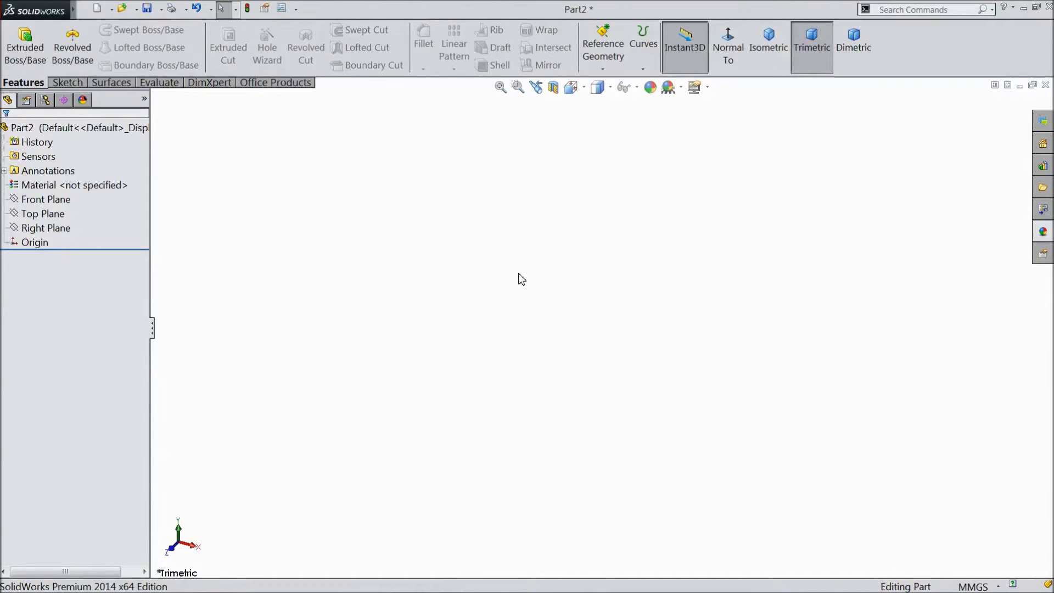
pyautogui.moveTo(327, 245)
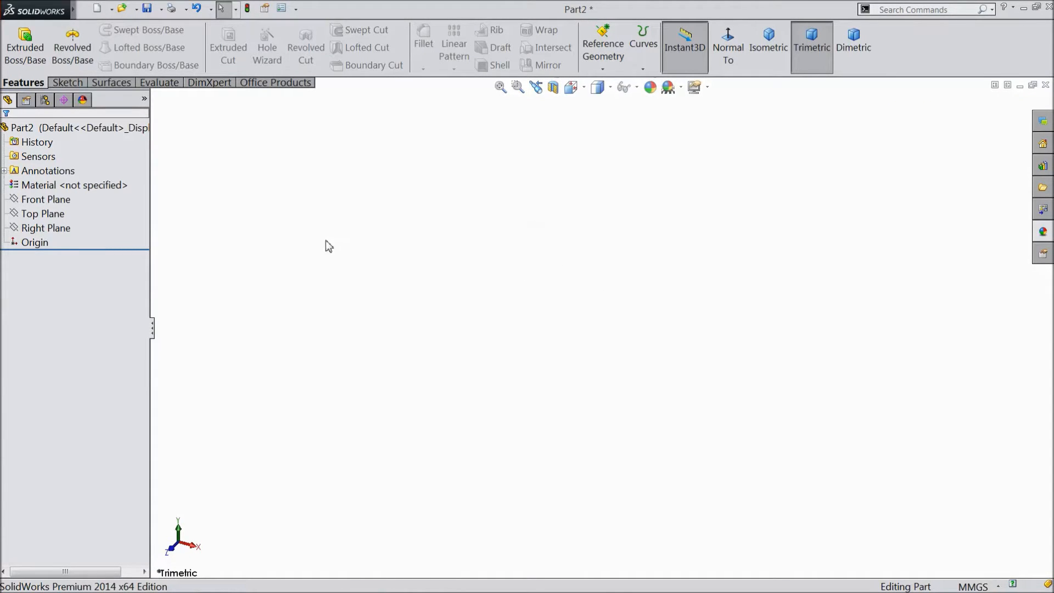
# Step: Draw a circle at the origin on the Front Plane with a 15 mm diameter
pyautogui.click(45, 198)
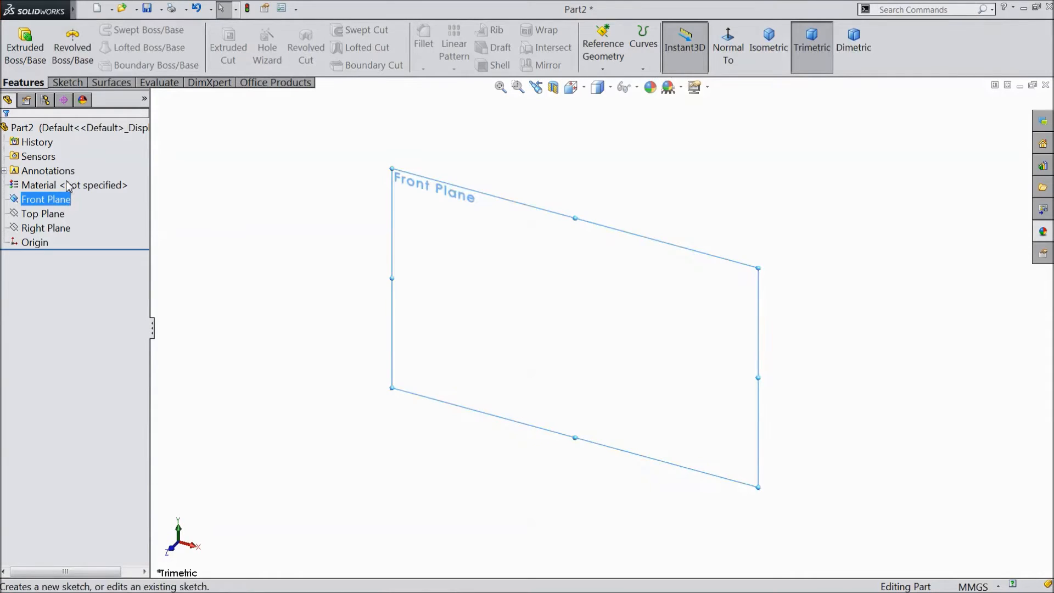
pyautogui.click(45, 199)
pyautogui.write('15')
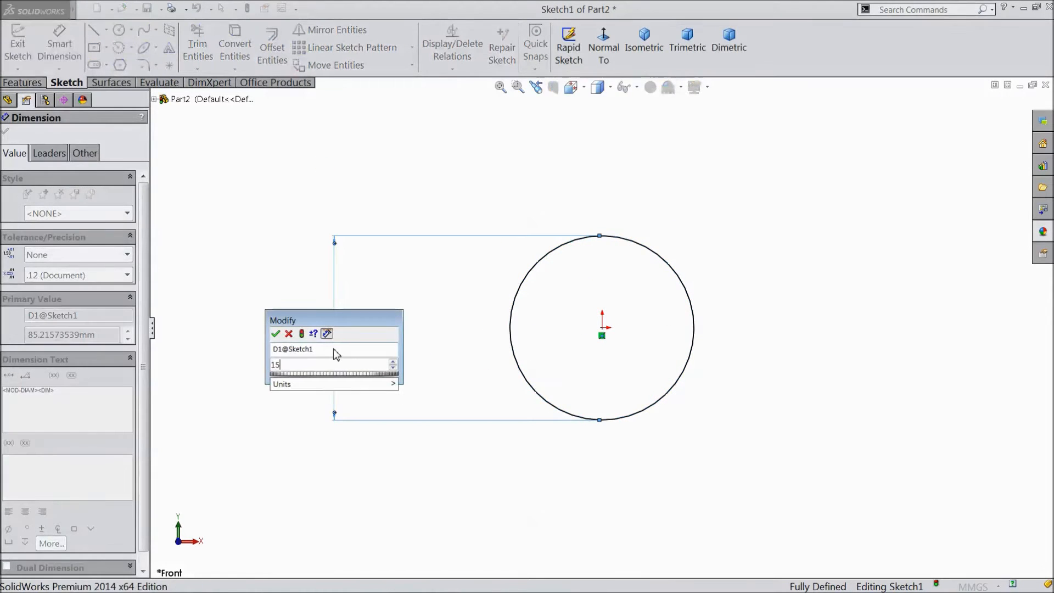
pyautogui.click(275, 334)
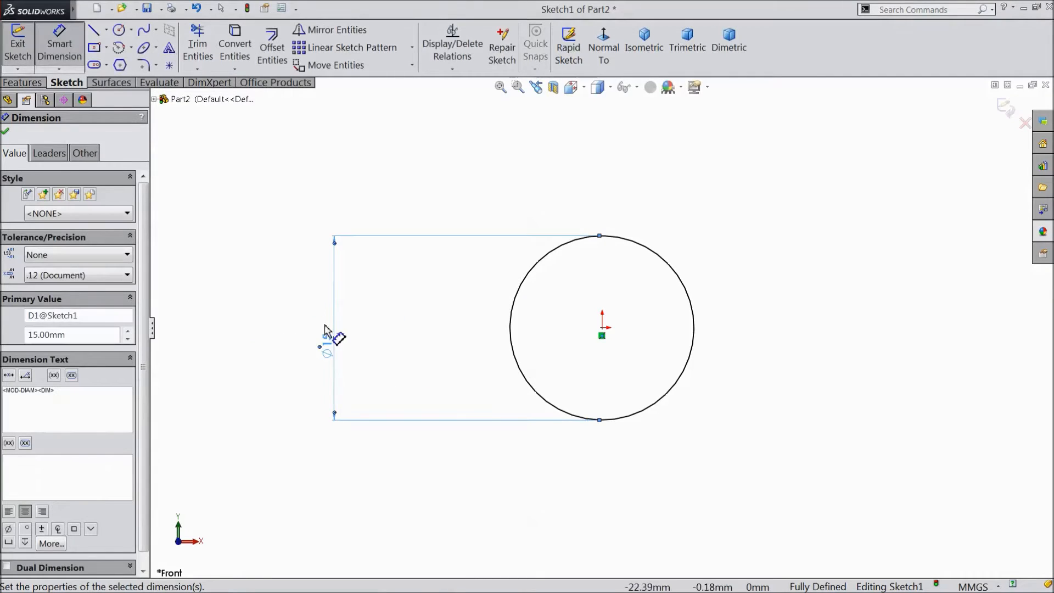
pyautogui.click(23, 81)
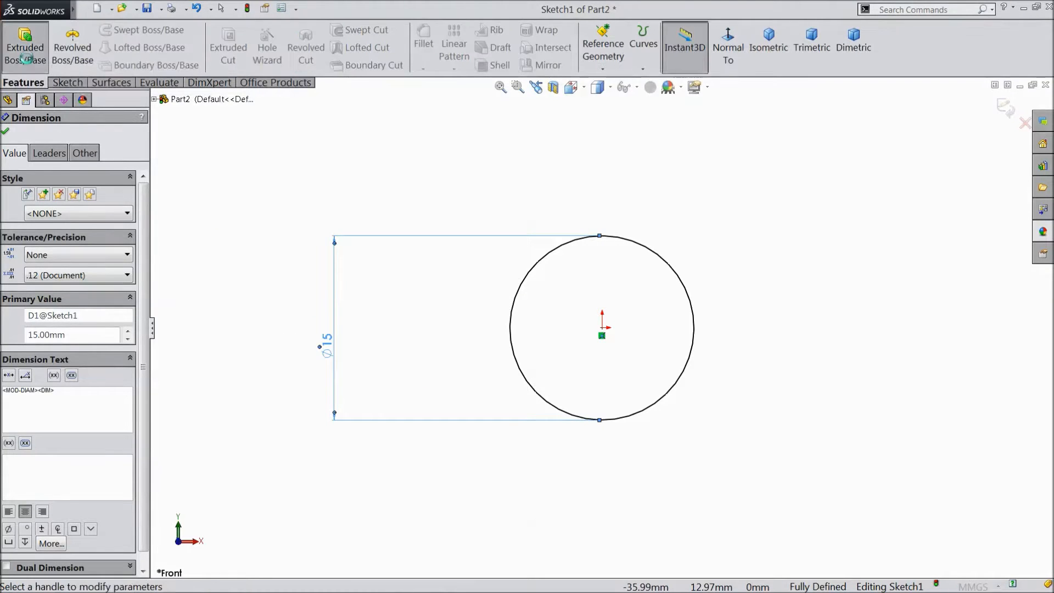
# Step: Extrude the circle mid-plane 40 mm as a thin-walled hollow tube
pyautogui.click(25, 46)
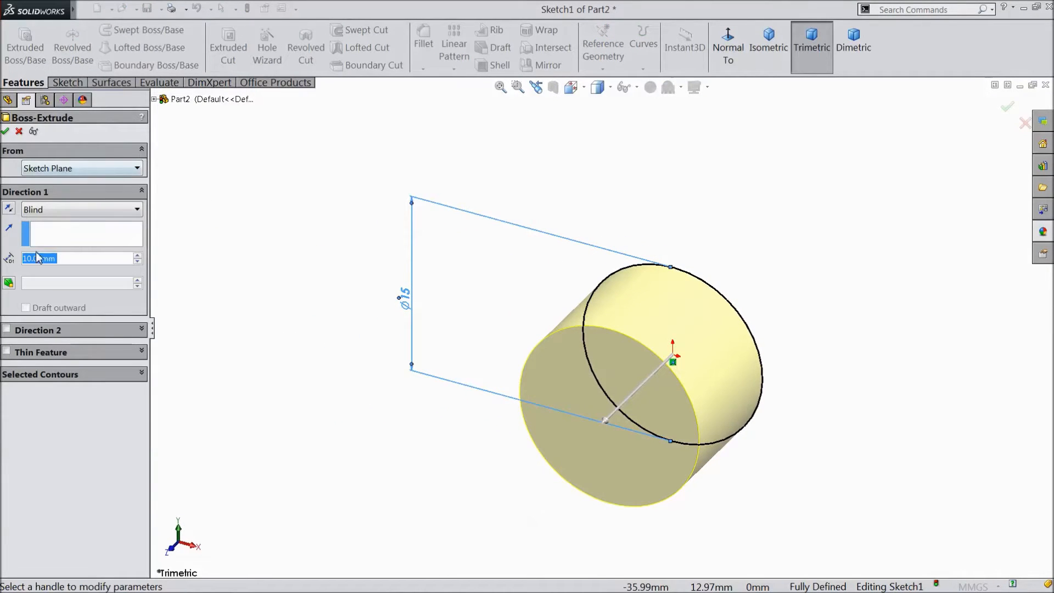
pyautogui.click(81, 209)
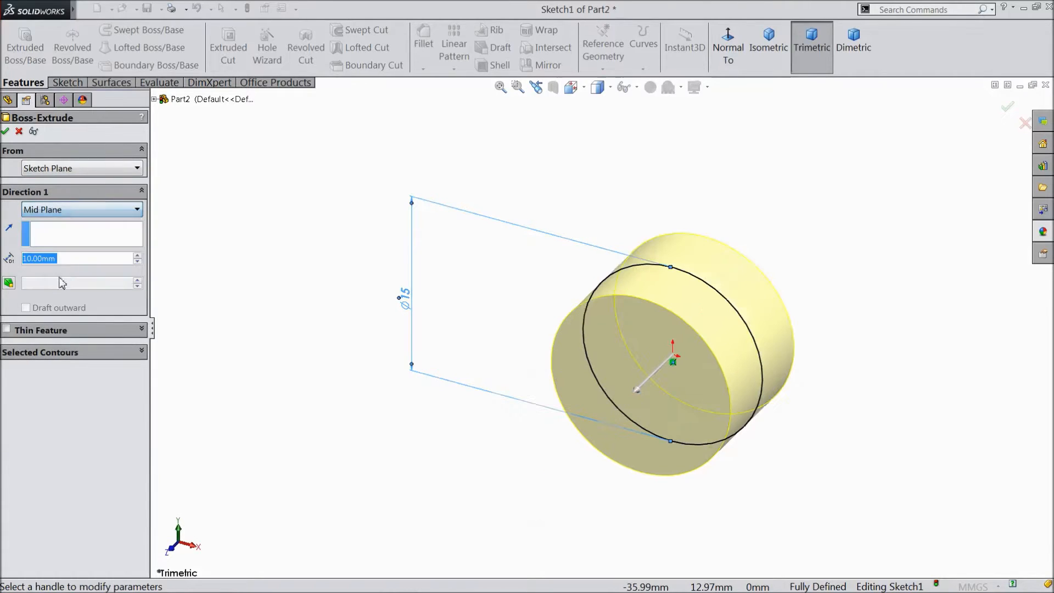
pyautogui.click(138, 255)
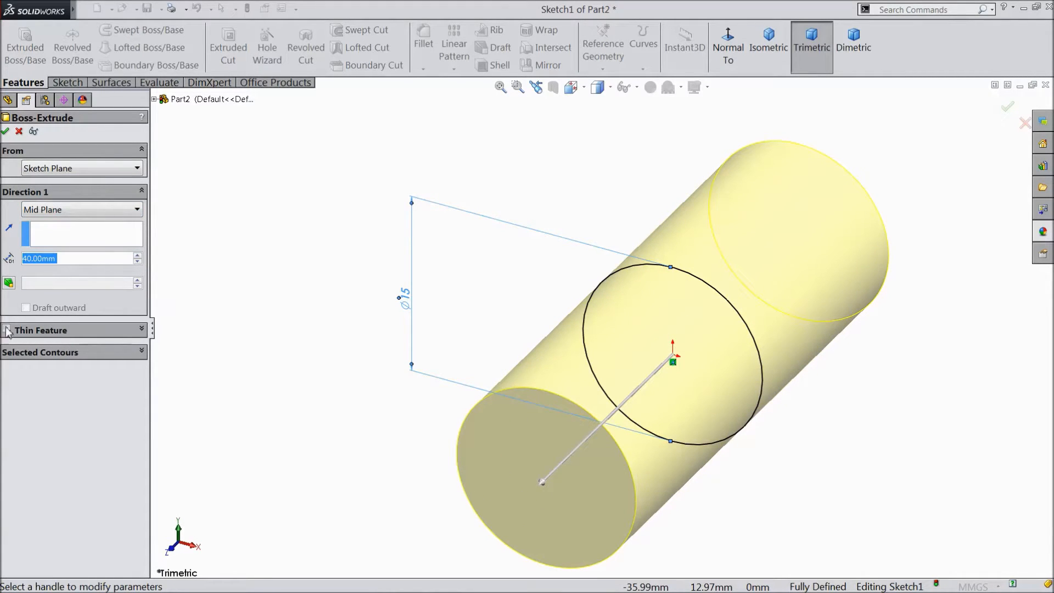
pyautogui.click(7, 330)
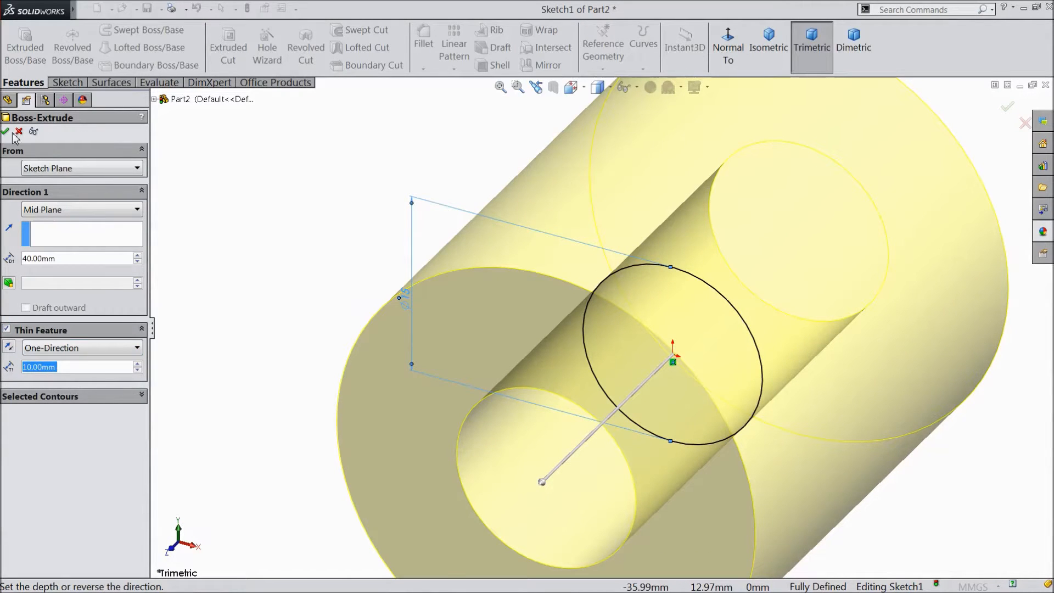
pyautogui.click(6, 131)
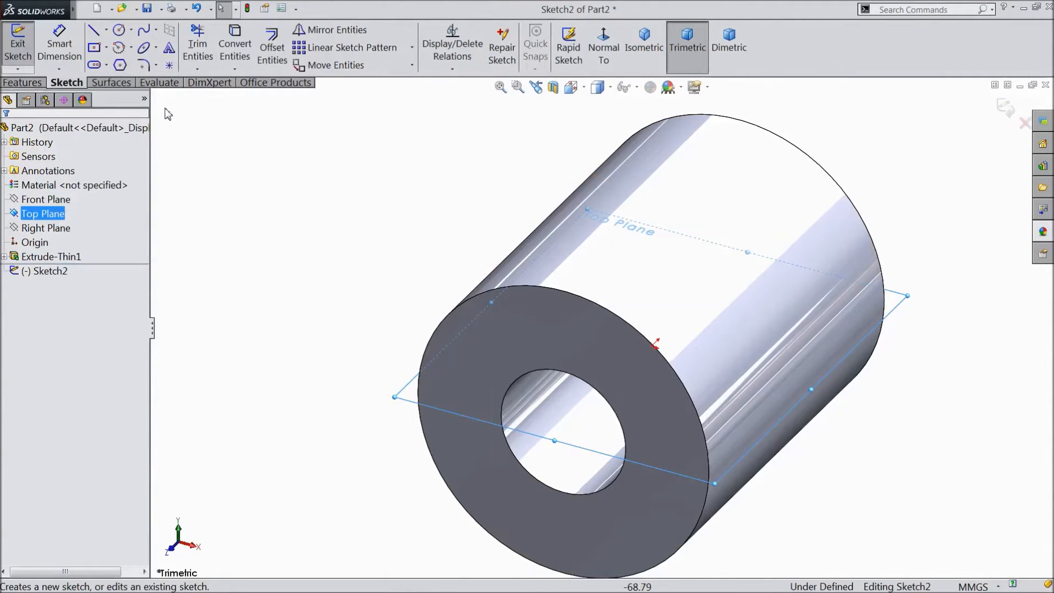
# Step: View the Top Plane normal-to and draw a 20 mm diameter circle at the origin
pyautogui.click(603, 47)
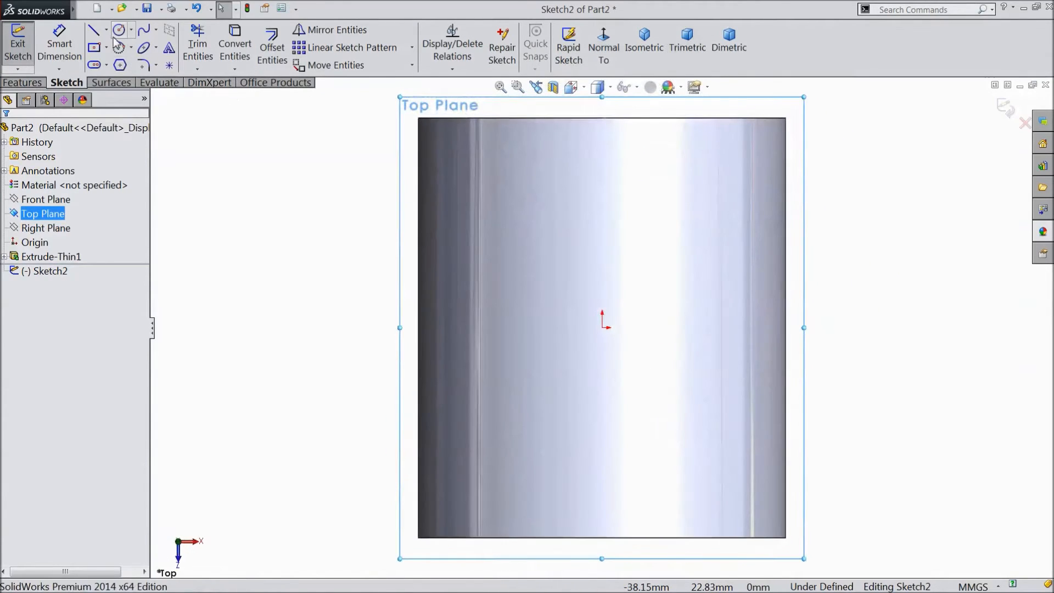
pyautogui.click(120, 30)
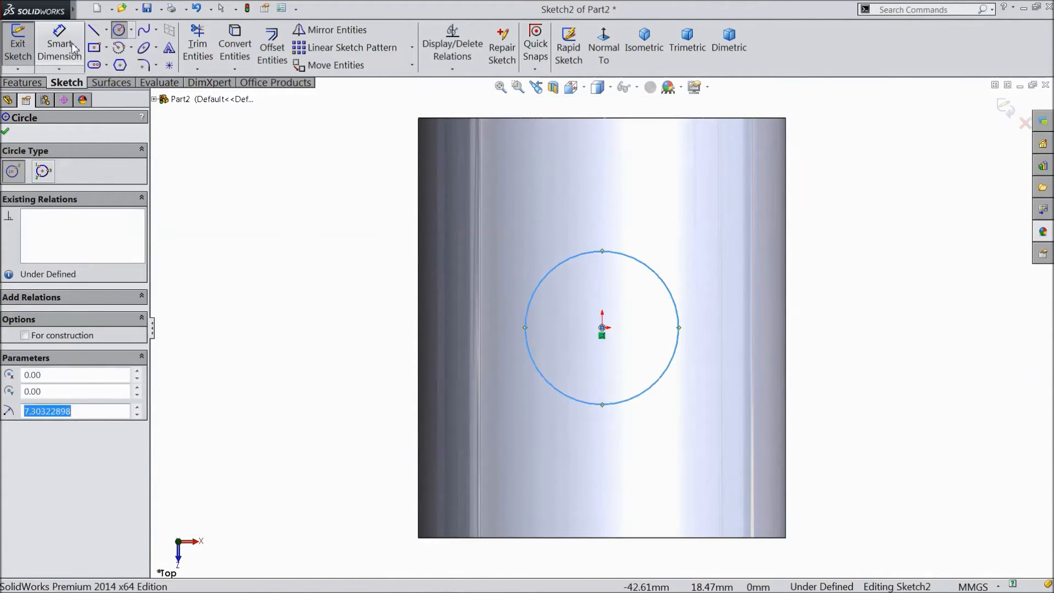
pyautogui.click(59, 49)
pyautogui.write('20')
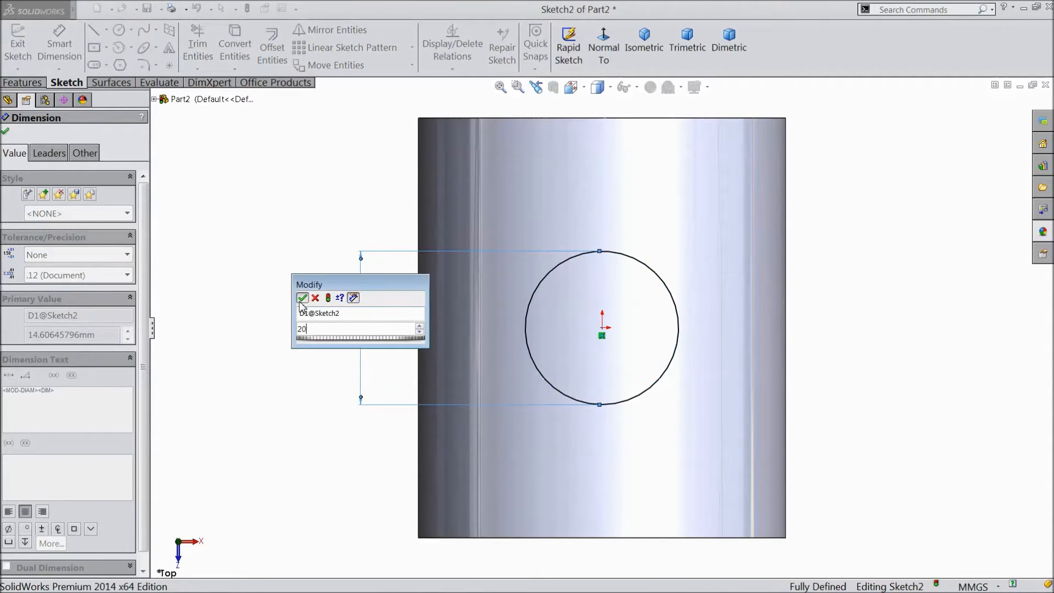
pyautogui.click(303, 297)
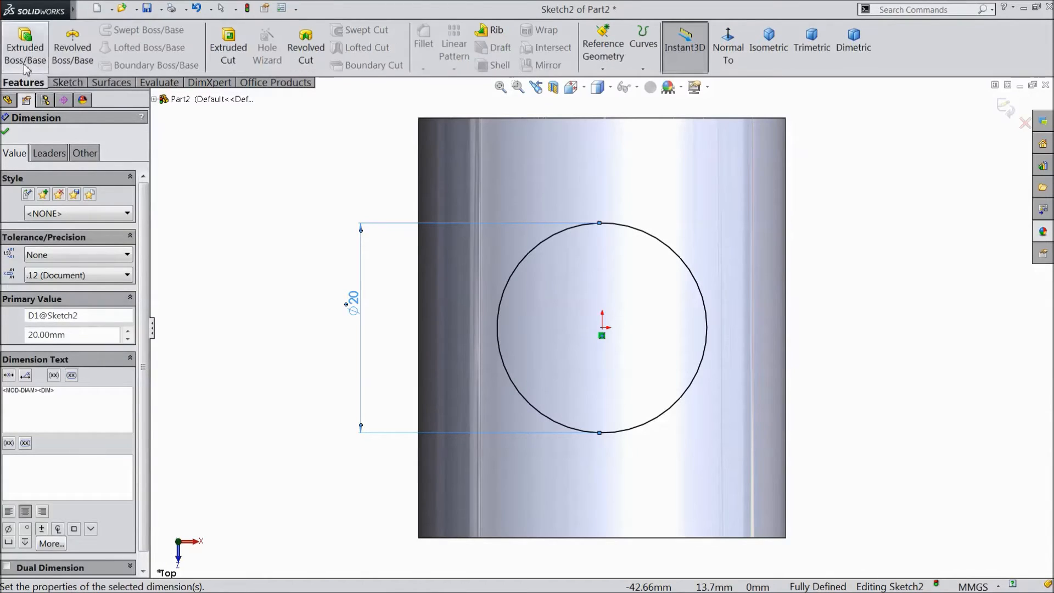
pyautogui.click(25, 47)
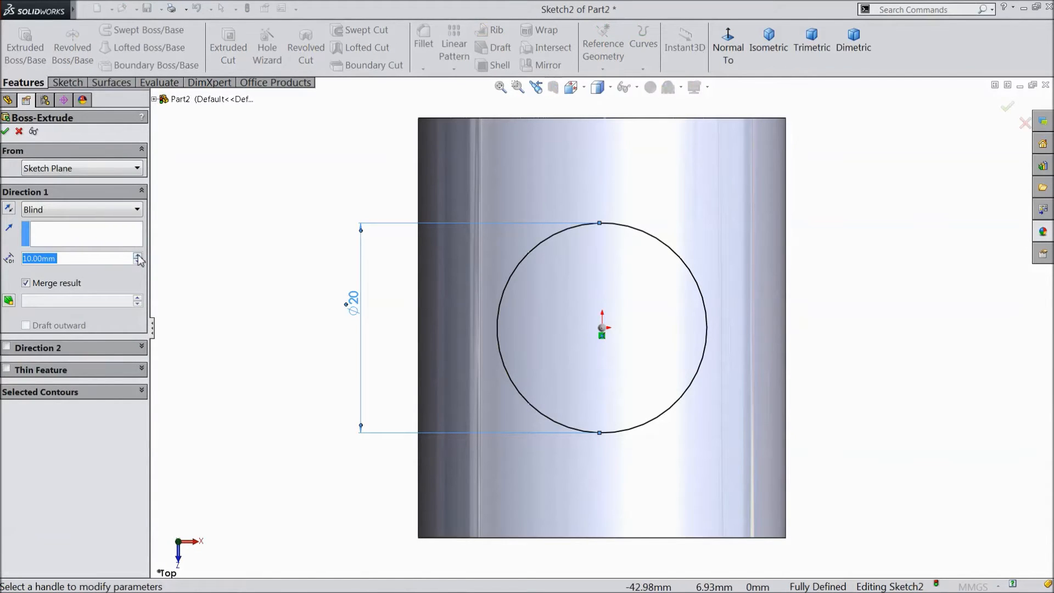
# Step: Extrude the 20 mm circle blind 300 mm, merged with the eye cylinder
pyautogui.write('300')
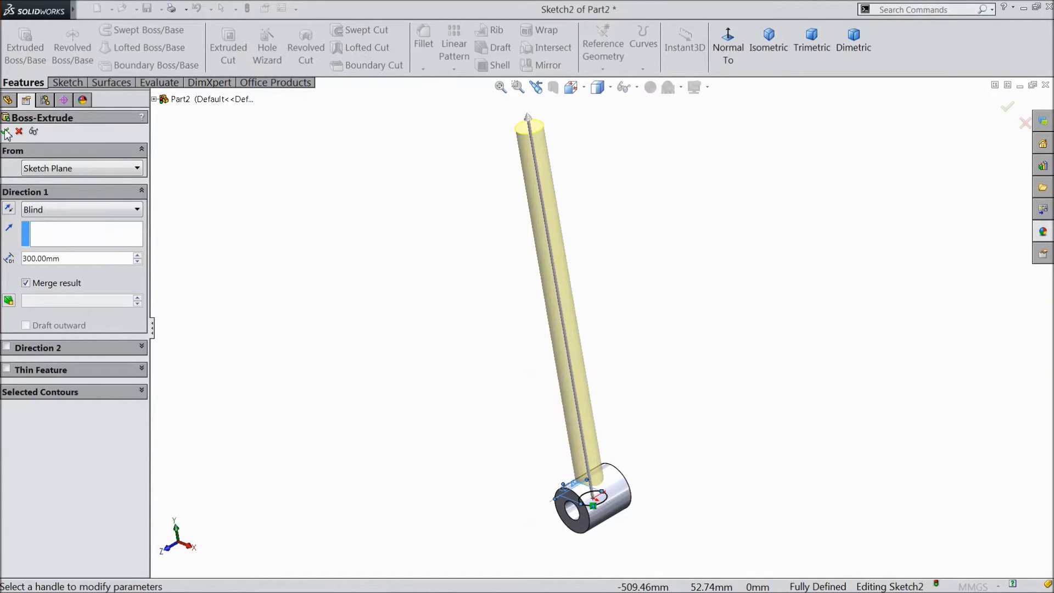
pyautogui.click(6, 131)
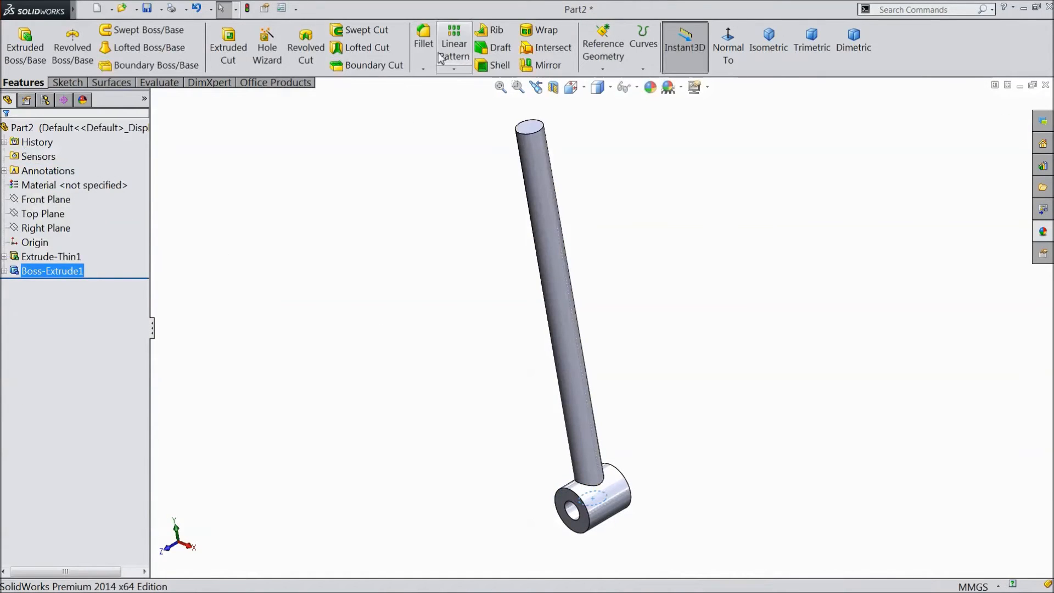
pyautogui.click(422, 39)
pyautogui.write('5')
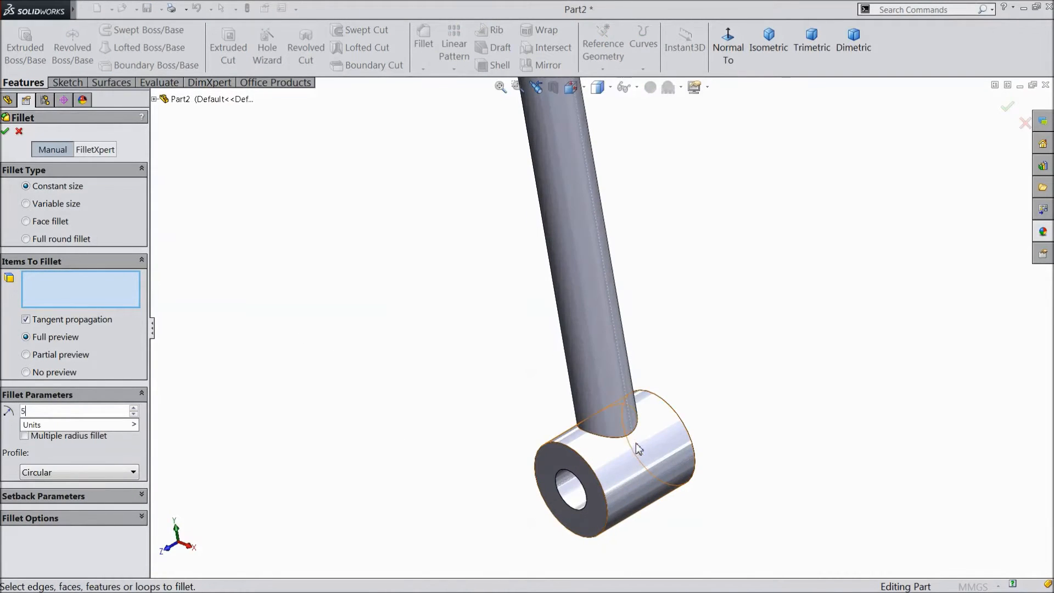
# Step: Apply a 5 mm radius fillet to the rod-to-cylinder joint edge
pyautogui.click(637, 449)
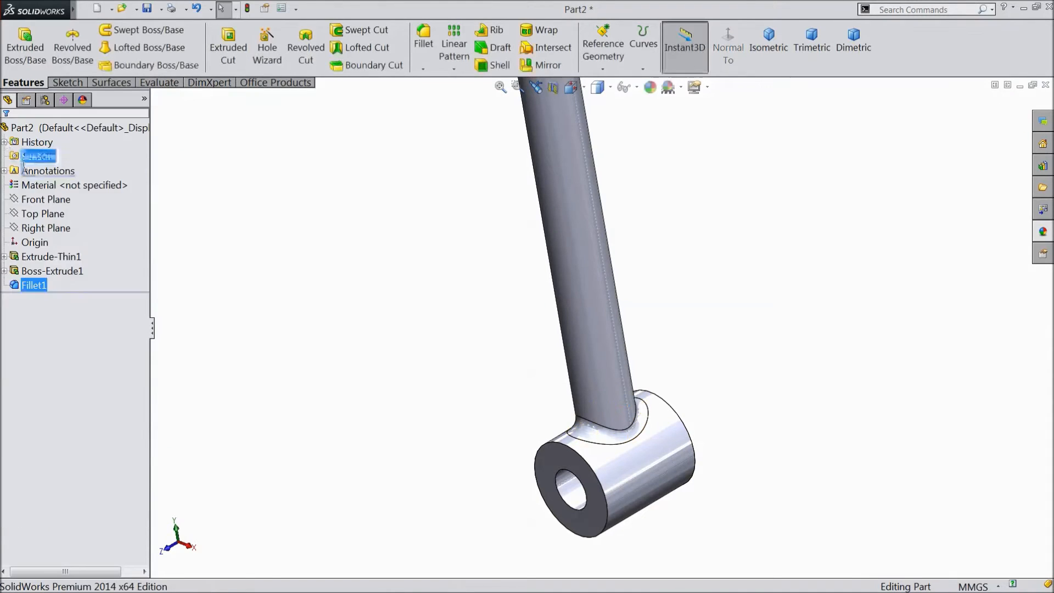
pyautogui.click(424, 60)
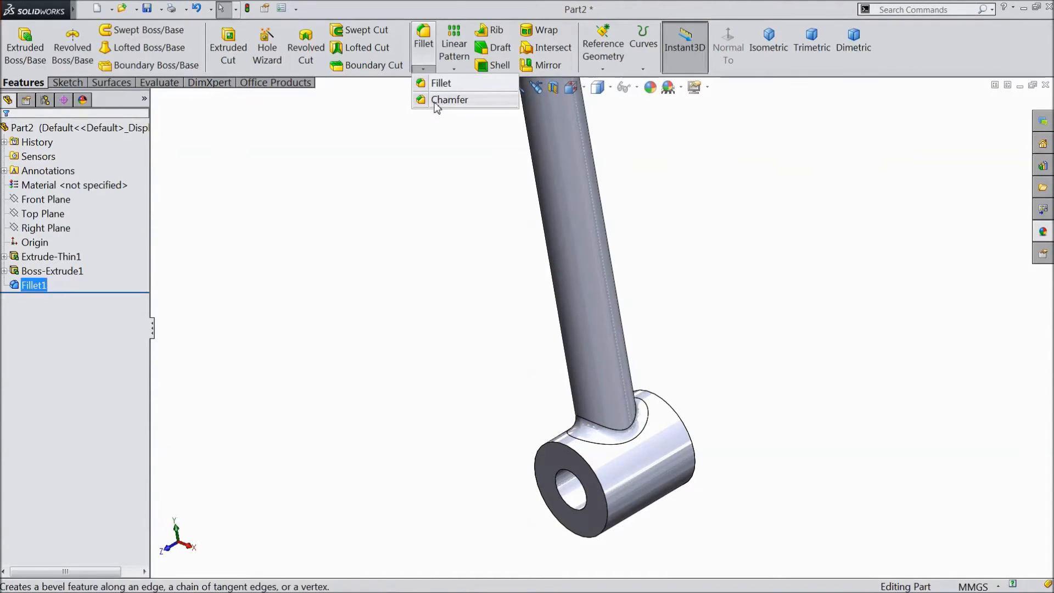
# Step: Chamfer the hole edge of the eye cylinder
pyautogui.click(450, 100)
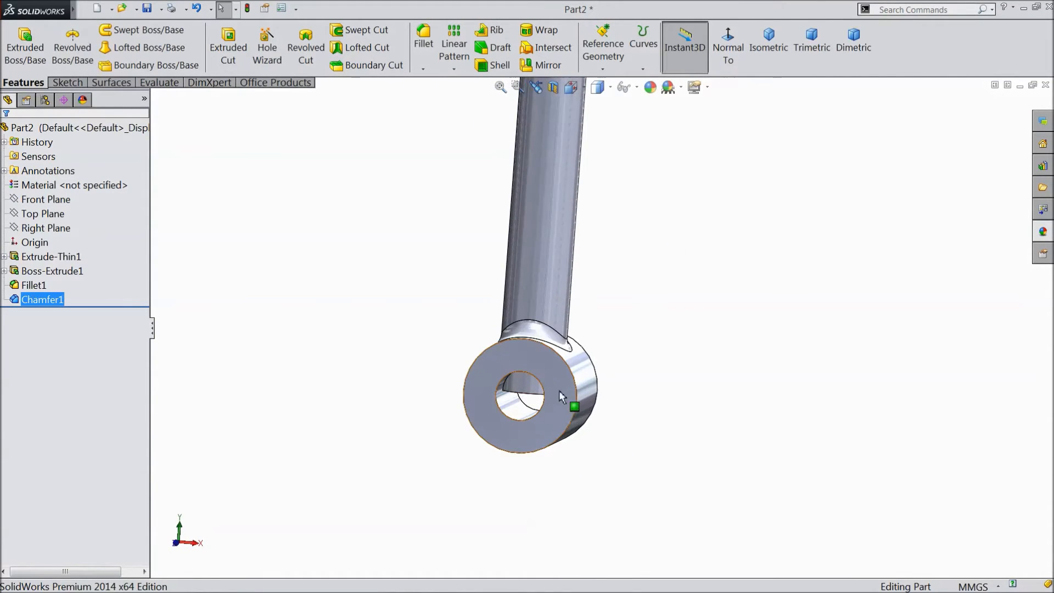
pyautogui.click(51, 256)
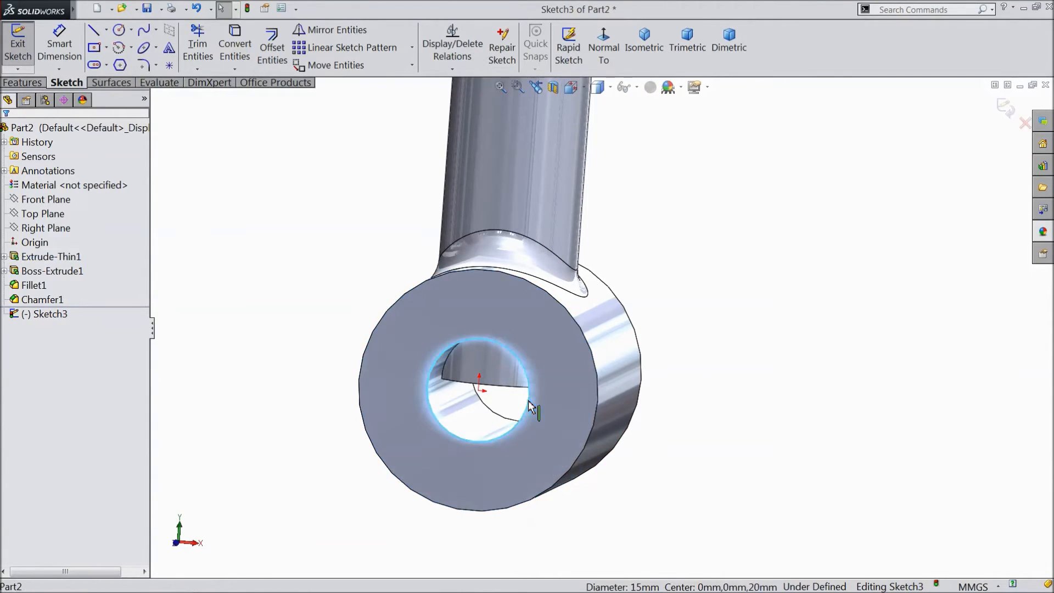
pyautogui.moveTo(234, 47)
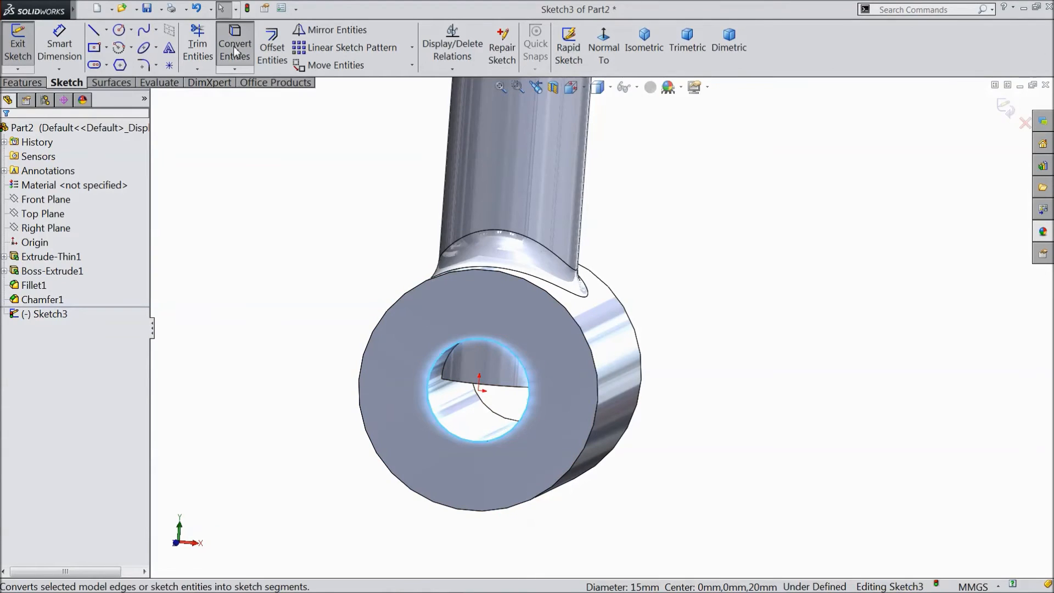
# Step: Convert the hole edge into the sketch and extrude-cut it through the part
pyautogui.click(235, 45)
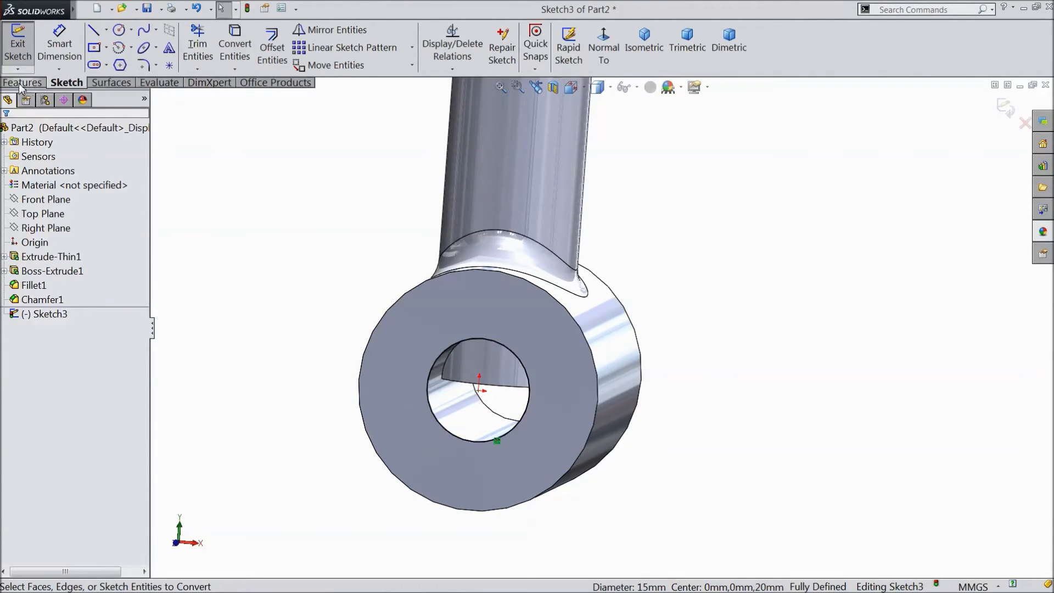
pyautogui.click(23, 82)
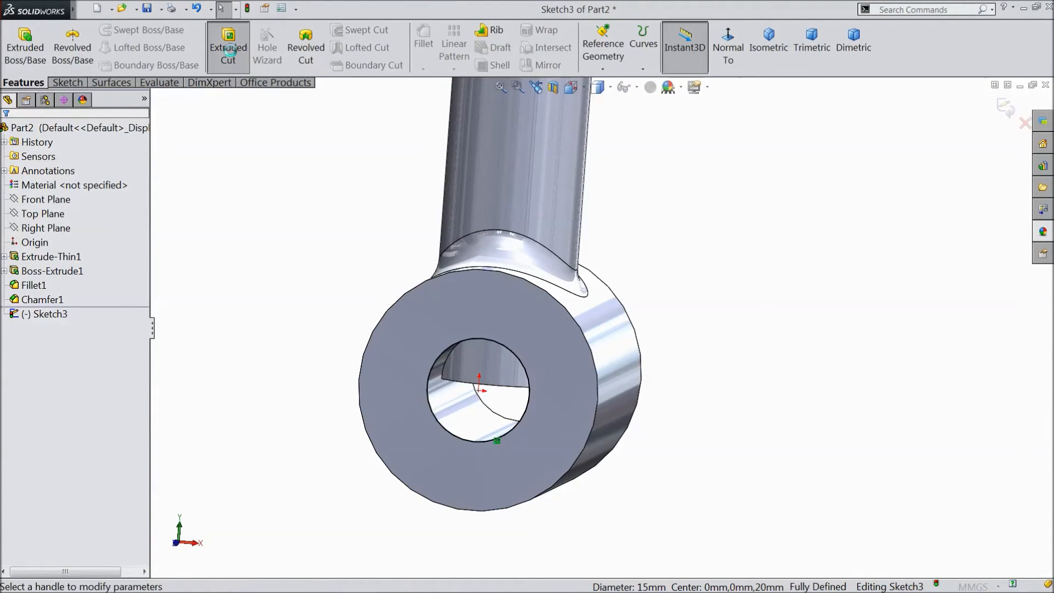
pyautogui.click(227, 47)
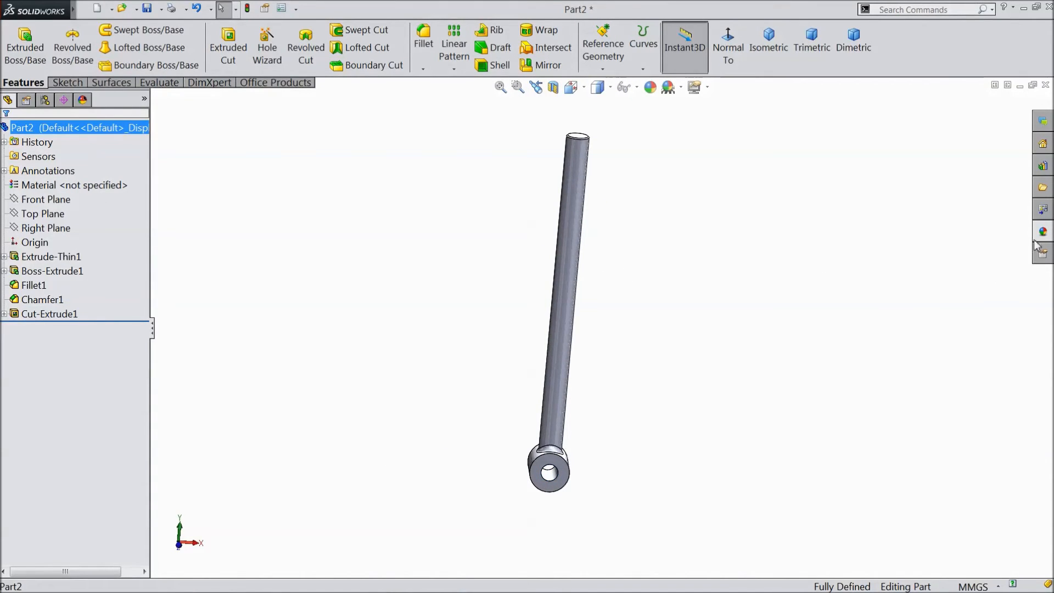
# Step: Drag a chrome appearance onto the part and orbit to inspect it
pyautogui.click(869, 230)
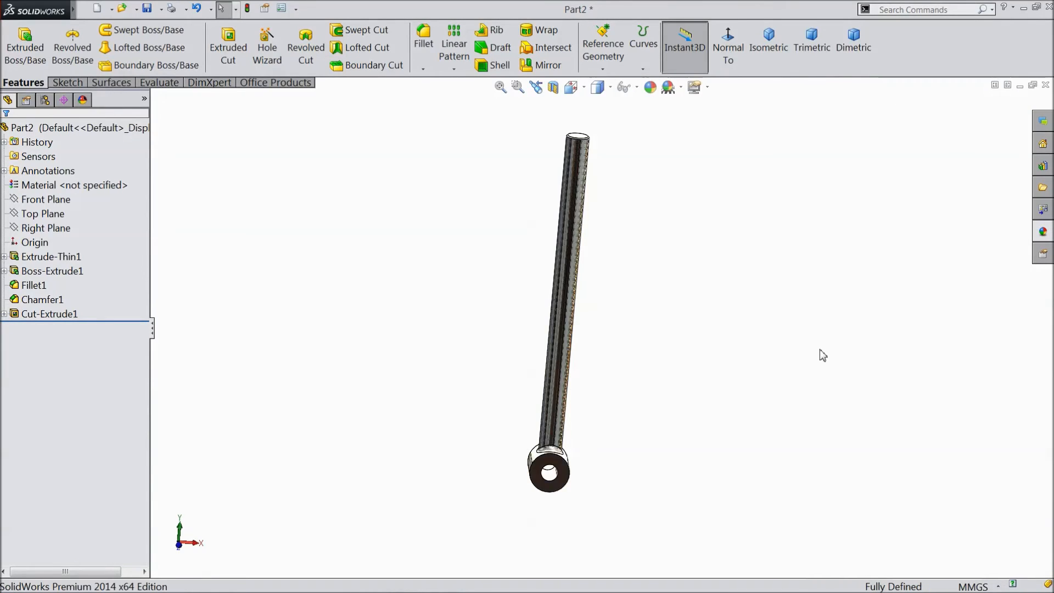
pyautogui.moveTo(558, 302); pyautogui.dragTo(591, 289)
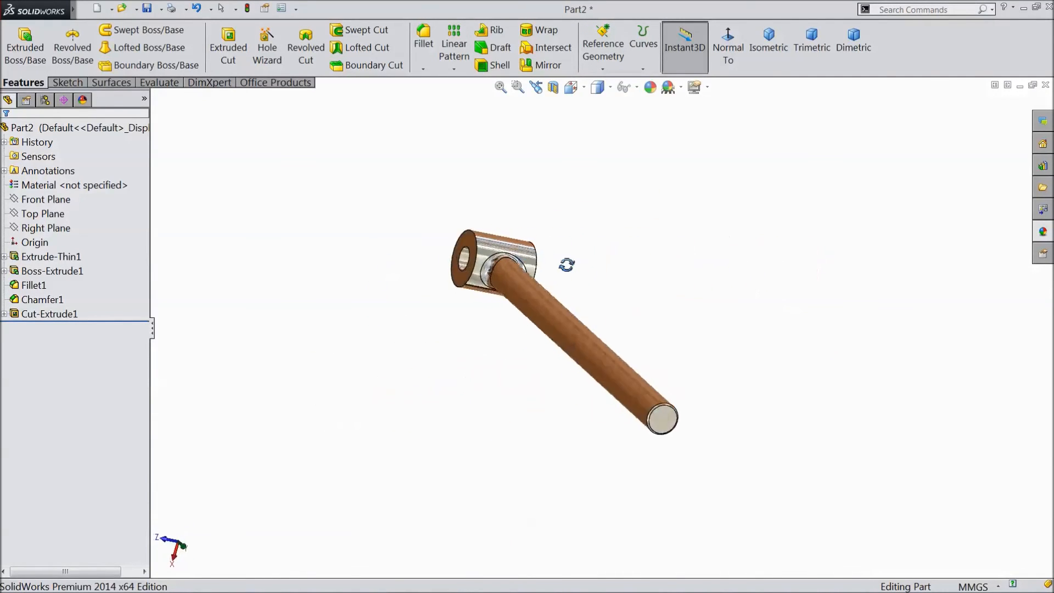
pyautogui.moveTo(566, 266); pyautogui.dragTo(641, 386)
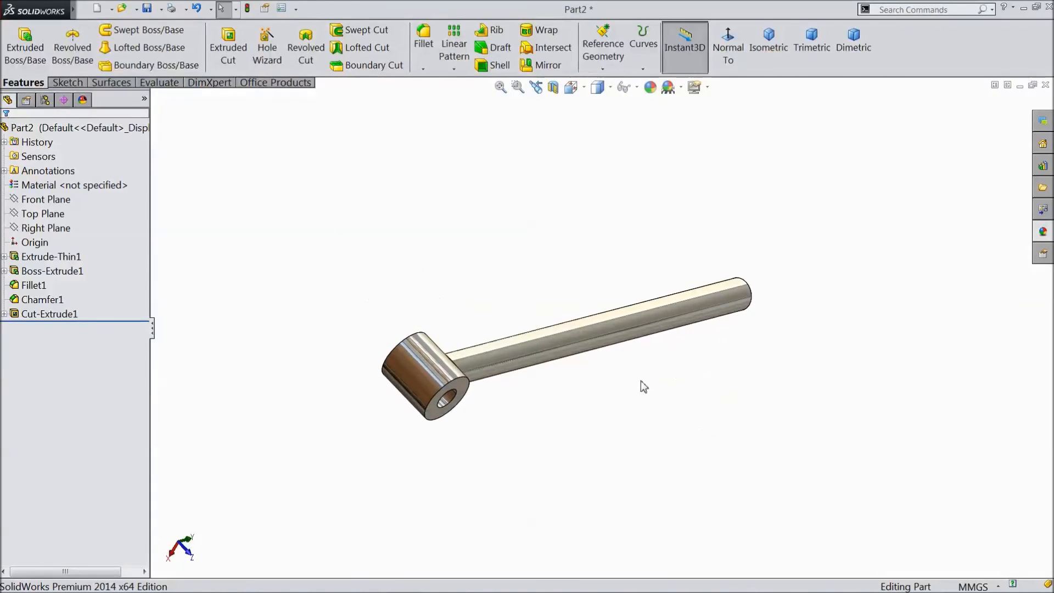